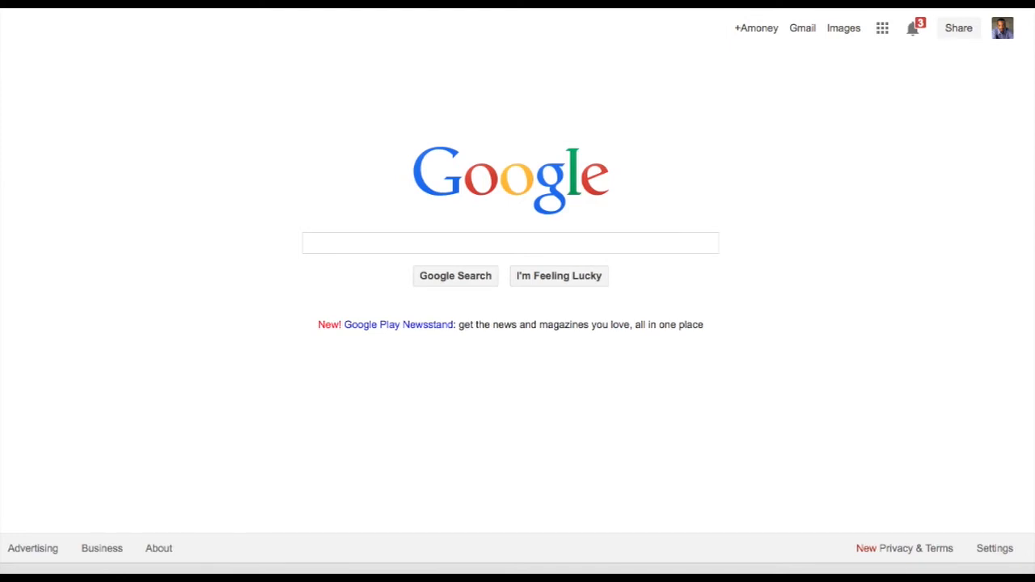
{"action": "mouse_move", "coordinate": [514, 87]}
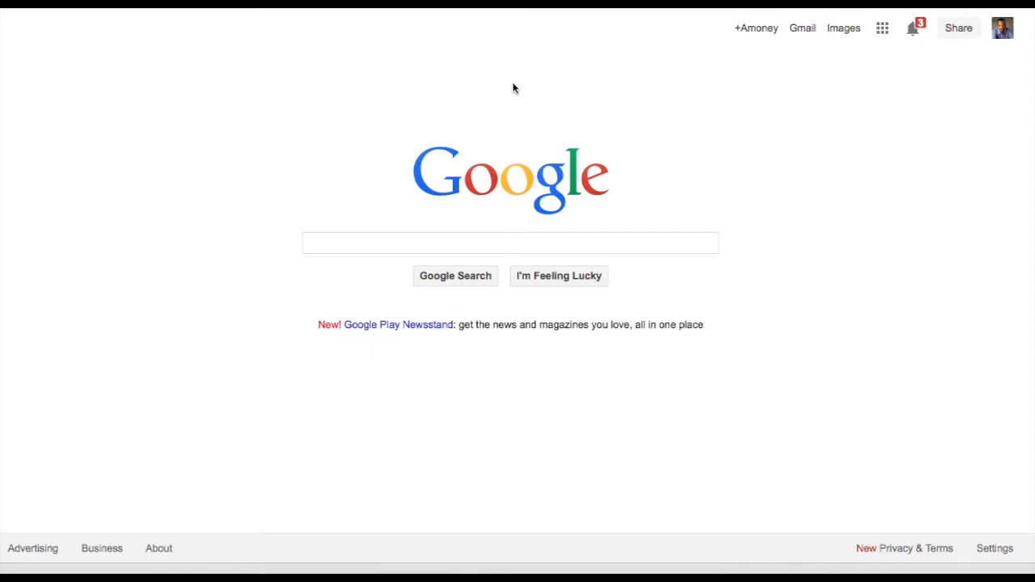
{"action": "mouse_move", "coordinate": [497, 26]}
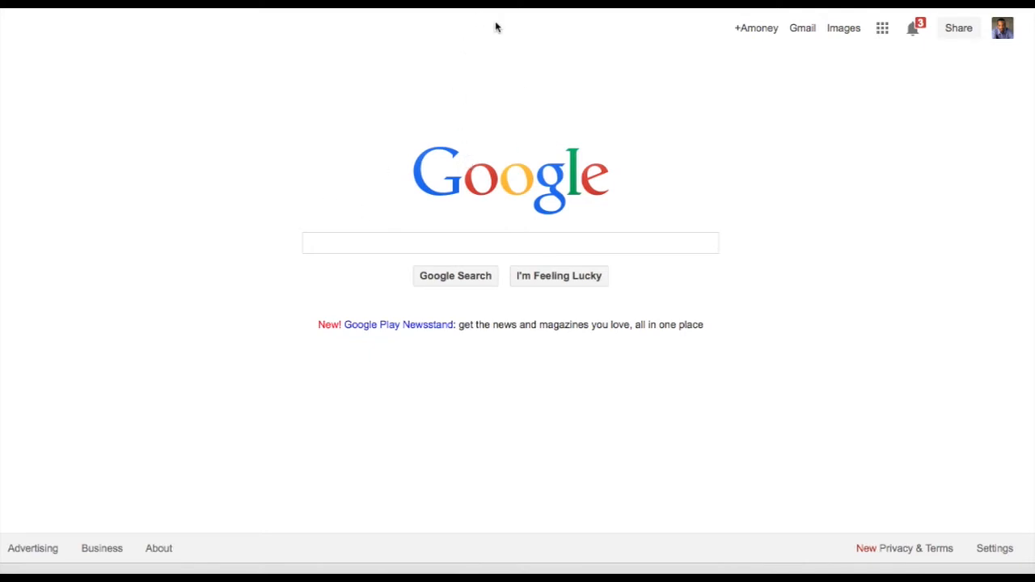
{"action": "mouse_move", "coordinate": [346, 236]}
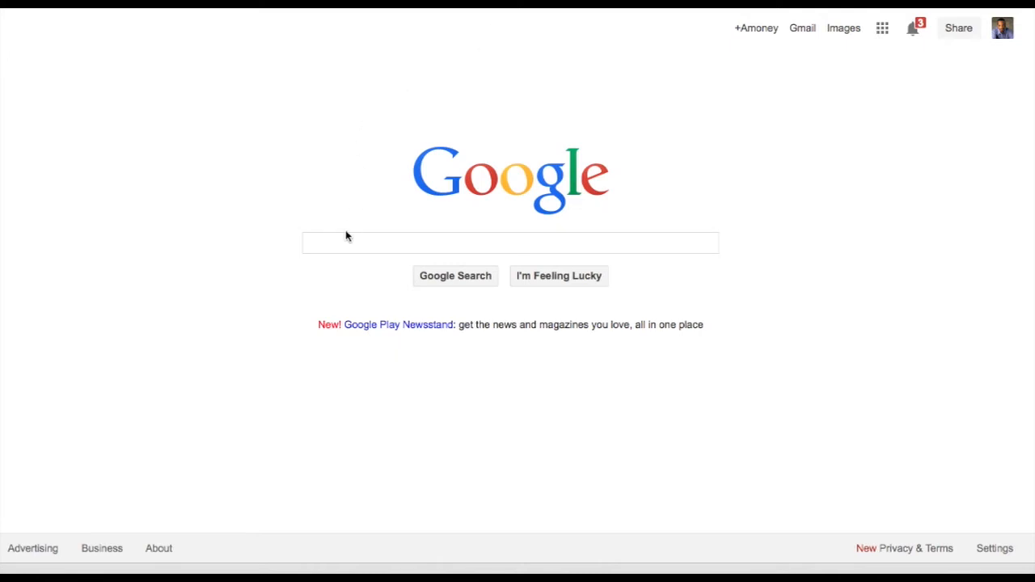
{"action": "mouse_move", "coordinate": [310, 246]}
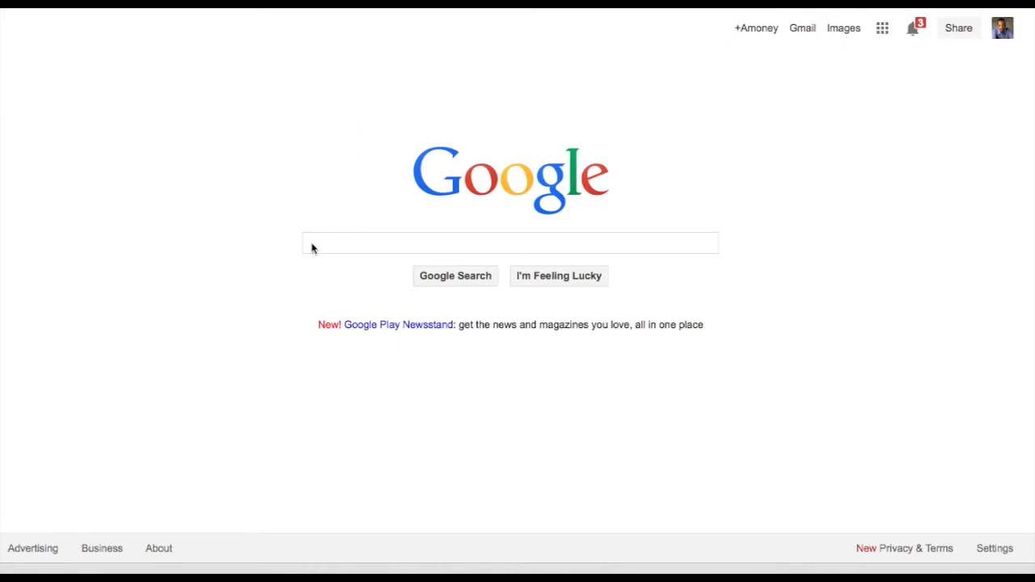
Search Google for 'freebie money printer & bigkabang' via the autocomplete suggestion
{"action": "left_click", "coordinate": [510, 243]}
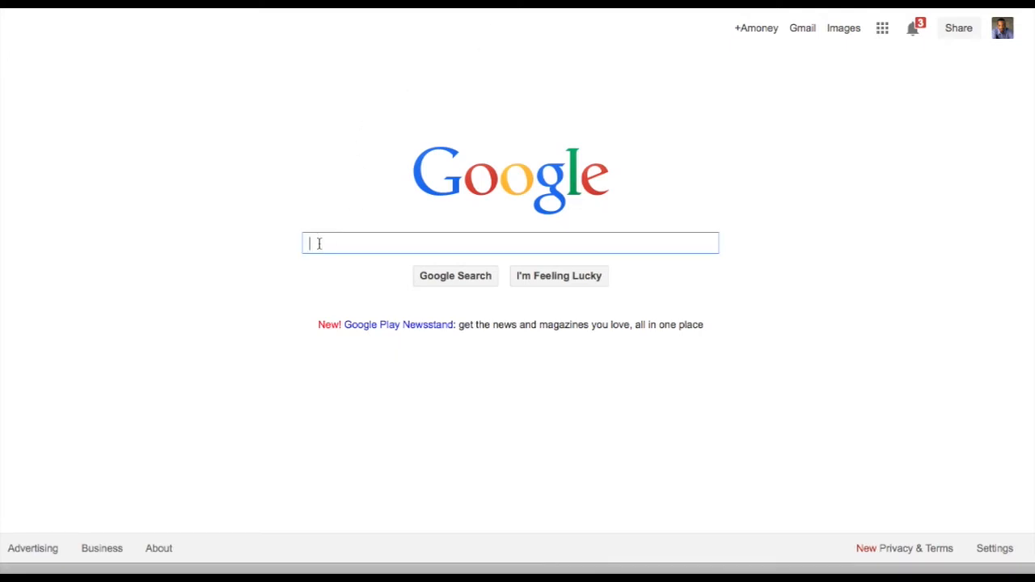
{"action": "type", "text": "fr"}
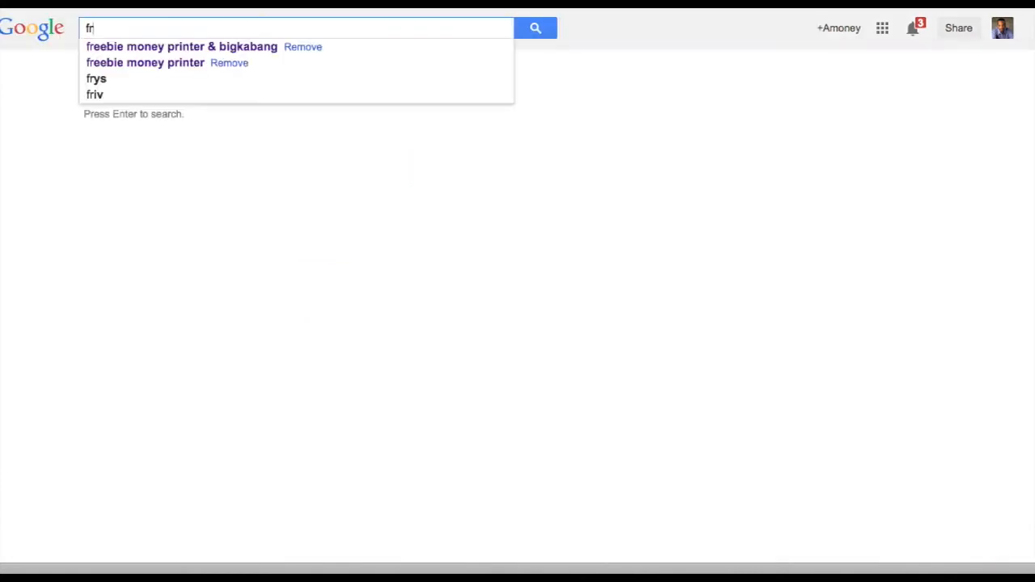
{"action": "mouse_move", "coordinate": [181, 78]}
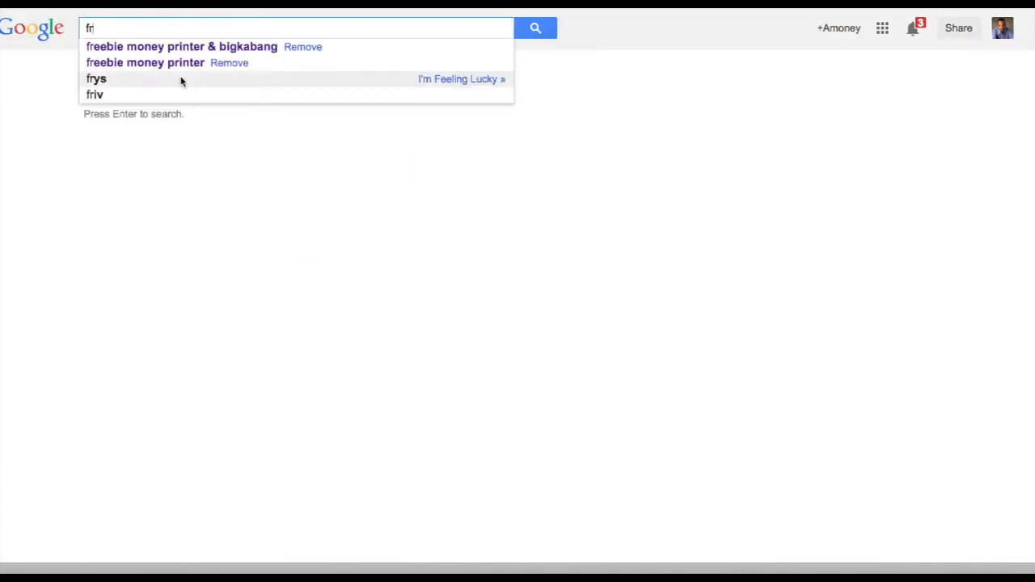
{"action": "left_click", "coordinate": [182, 45]}
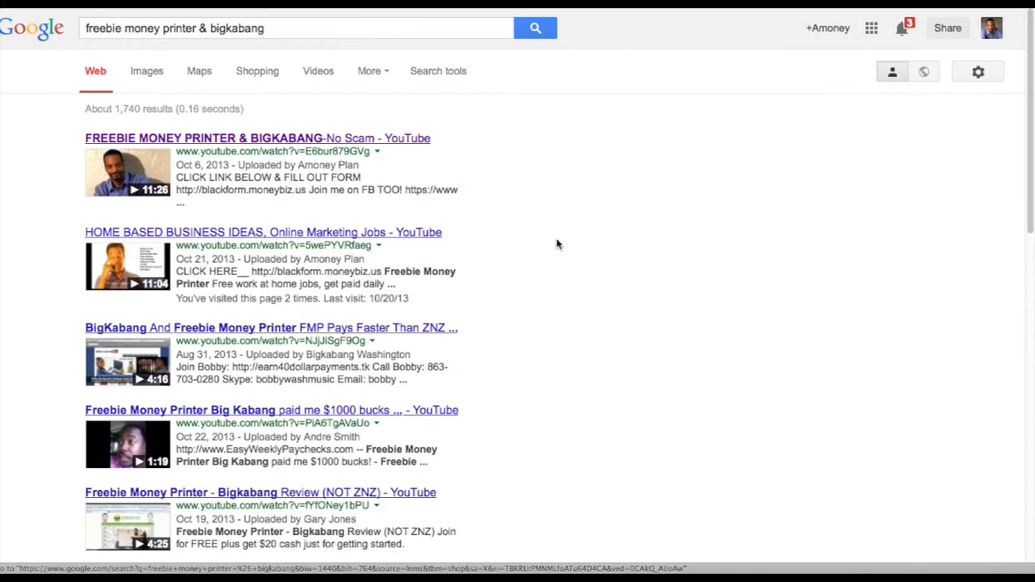
{"action": "mouse_move", "coordinate": [612, 136]}
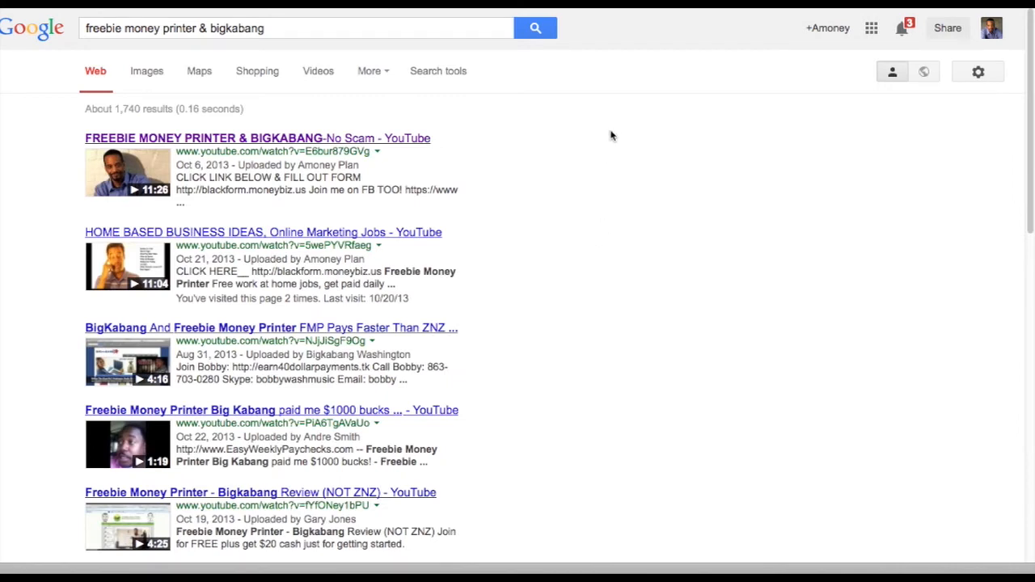
{"action": "mouse_move", "coordinate": [362, 195]}
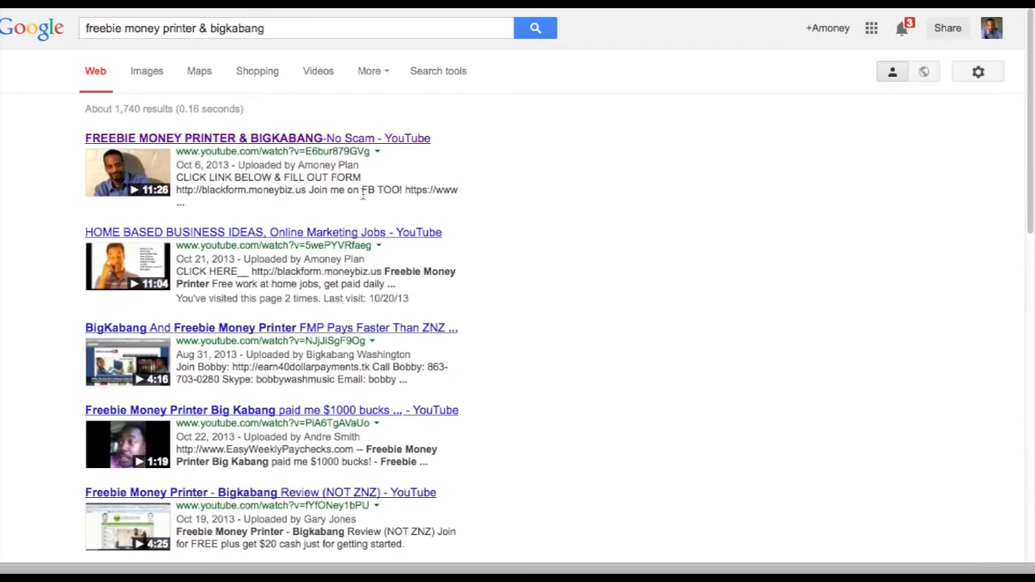
{"action": "mouse_move", "coordinate": [295, 170]}
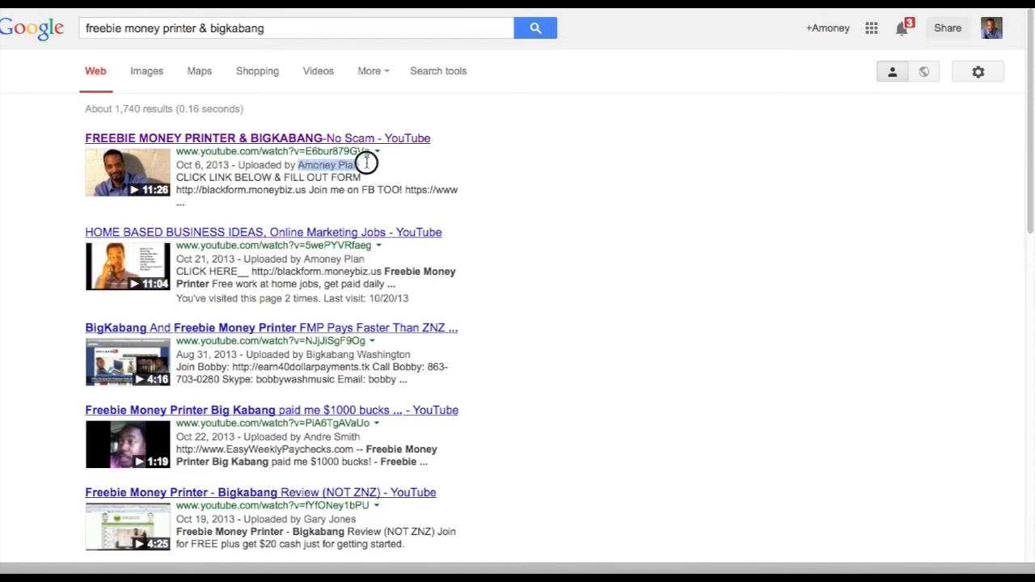
{"action": "mouse_move", "coordinate": [298, 119]}
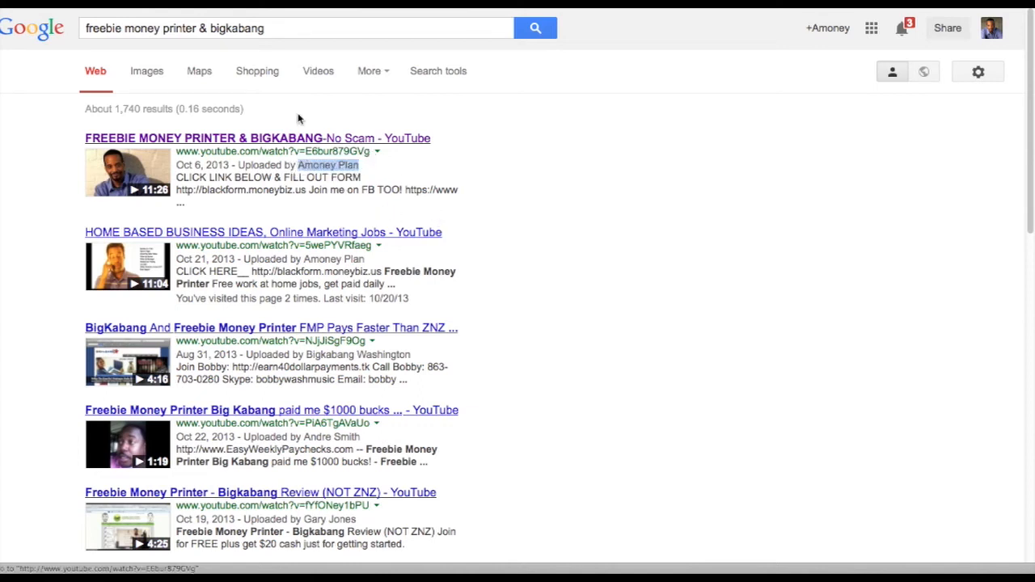
{"action": "mouse_move", "coordinate": [304, 226]}
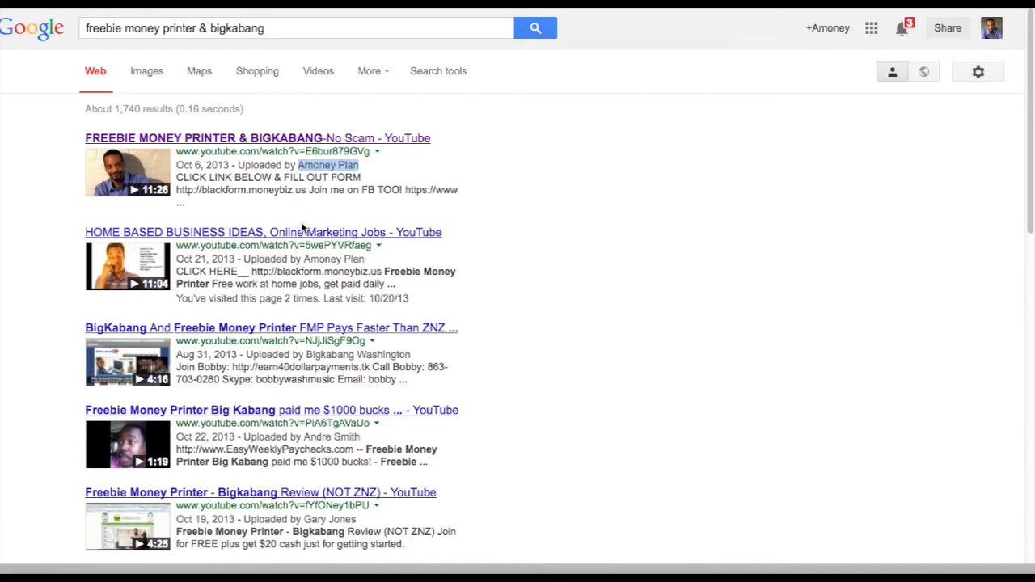
{"action": "mouse_move", "coordinate": [343, 285]}
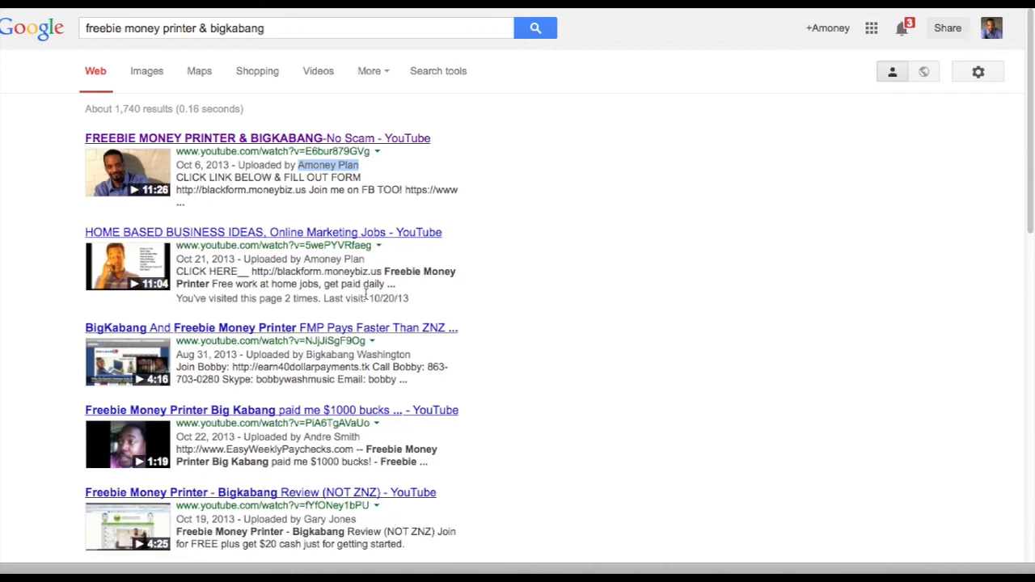
{"action": "mouse_move", "coordinate": [304, 258]}
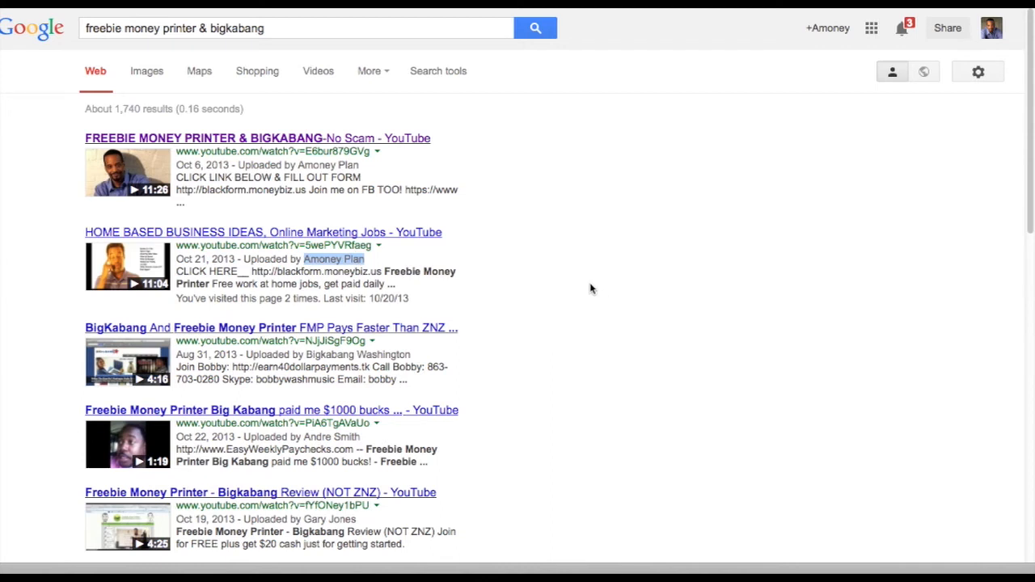
{"action": "mouse_move", "coordinate": [571, 176]}
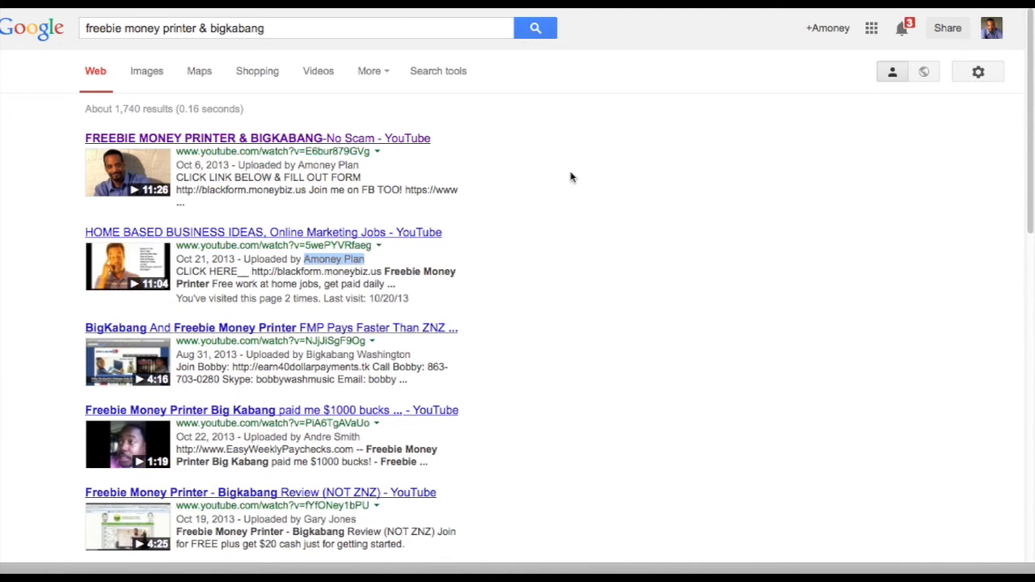
{"action": "mouse_move", "coordinate": [554, 169]}
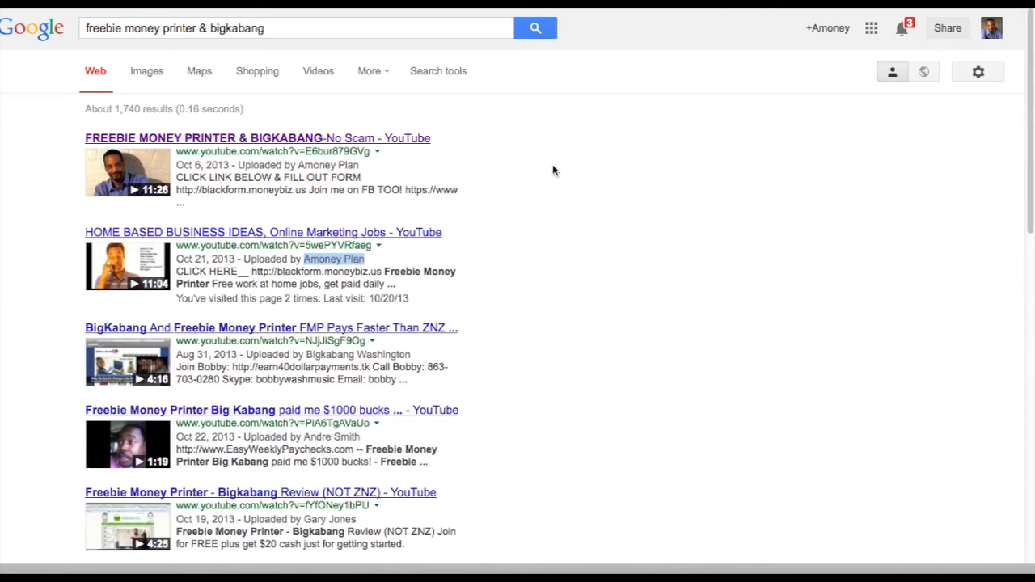
{"action": "mouse_move", "coordinate": [494, 129]}
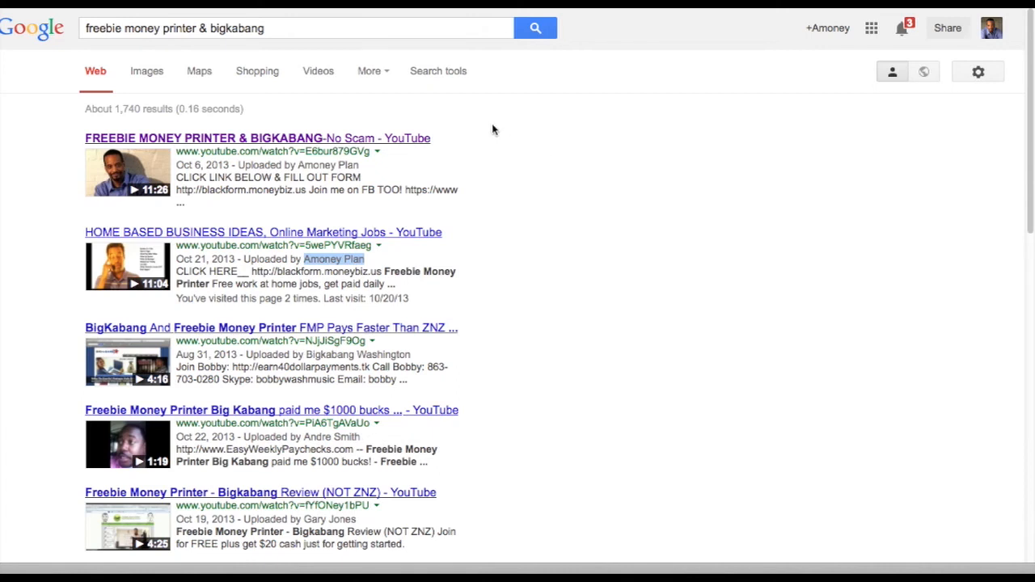
{"action": "mouse_move", "coordinate": [440, 164]}
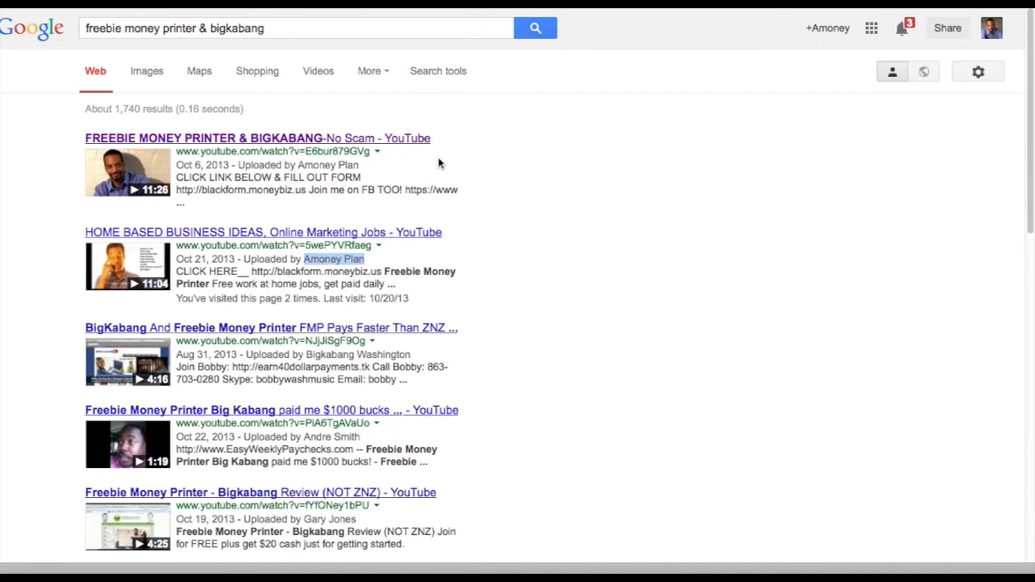
{"action": "mouse_move", "coordinate": [483, 128]}
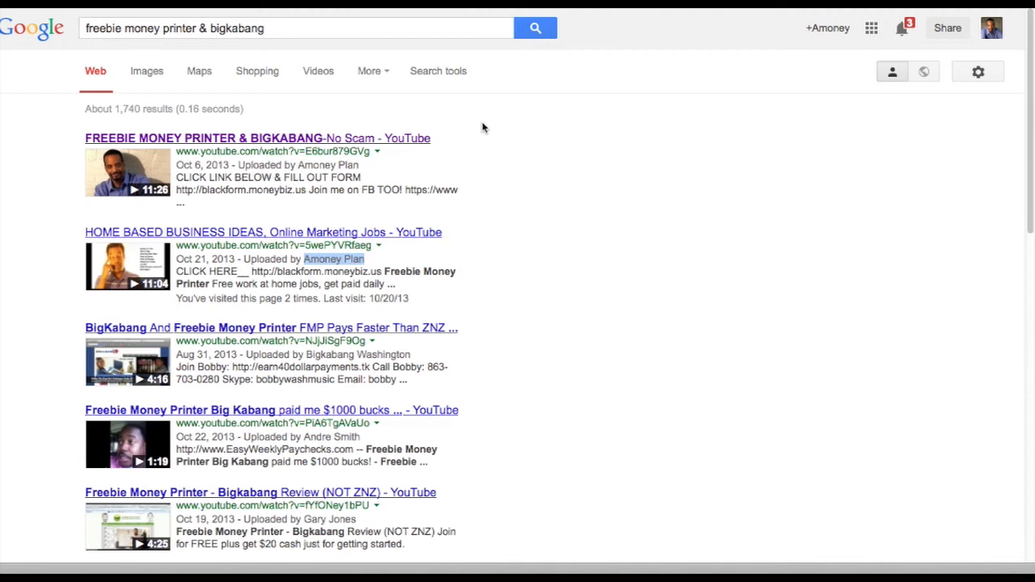
{"action": "mouse_move", "coordinate": [419, 205]}
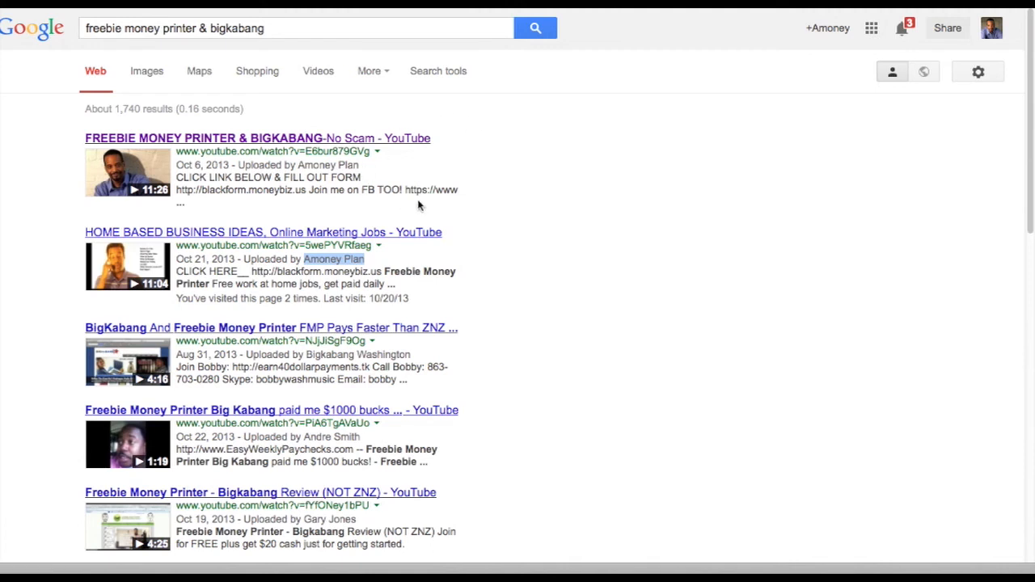
{"action": "mouse_move", "coordinate": [469, 235]}
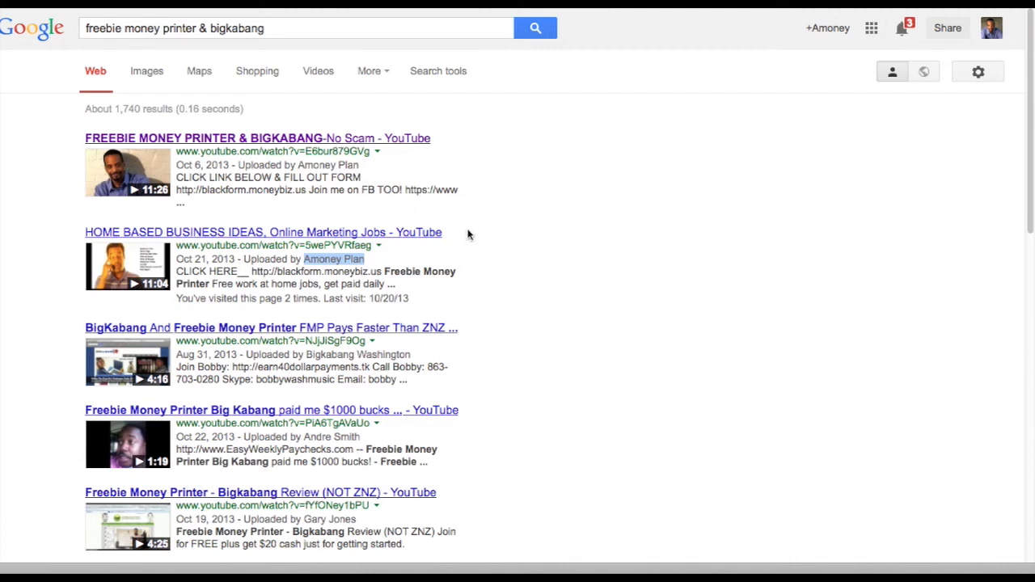
{"action": "mouse_move", "coordinate": [508, 224]}
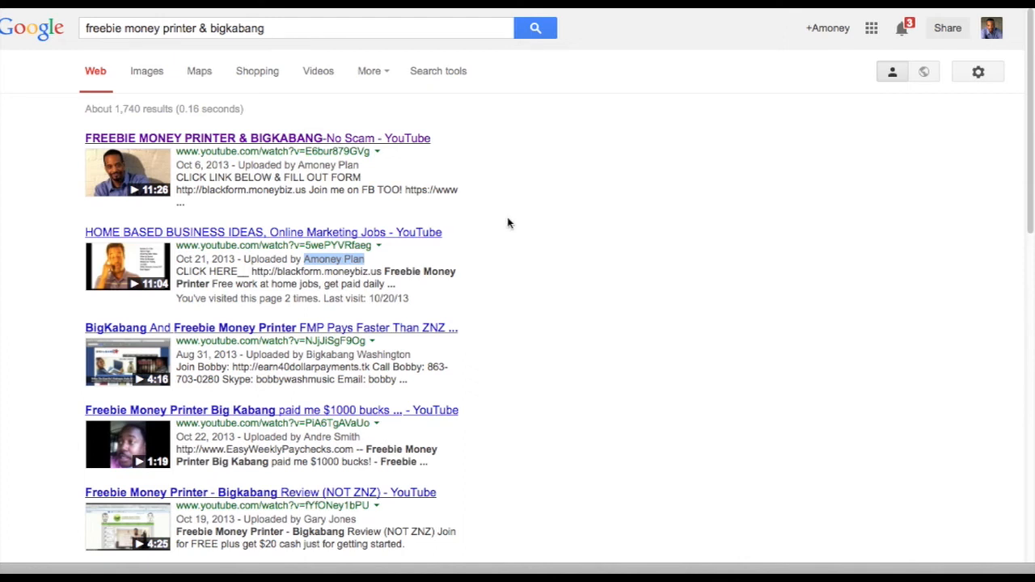
{"action": "mouse_move", "coordinate": [579, 271]}
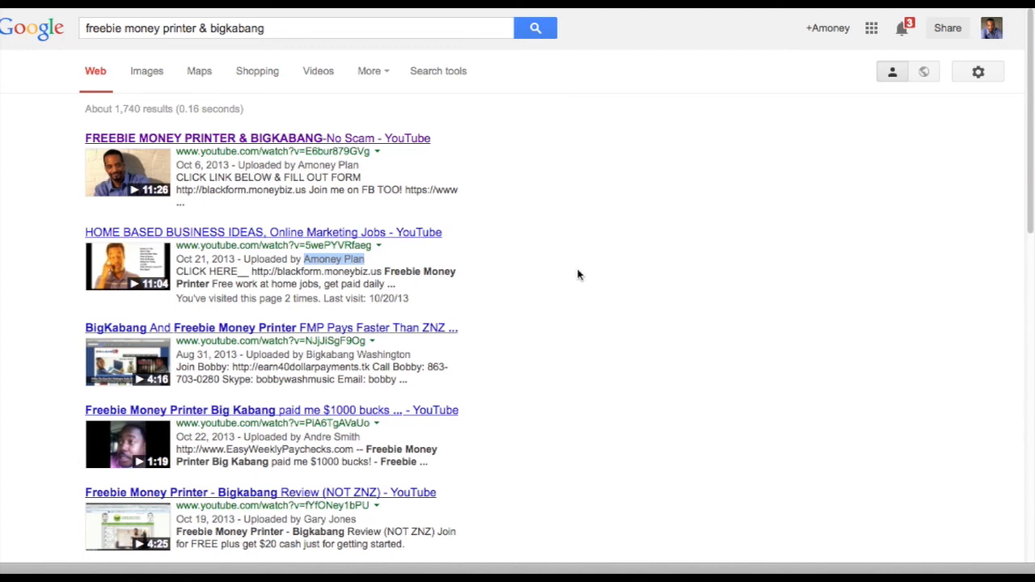
{"action": "mouse_move", "coordinate": [676, 385]}
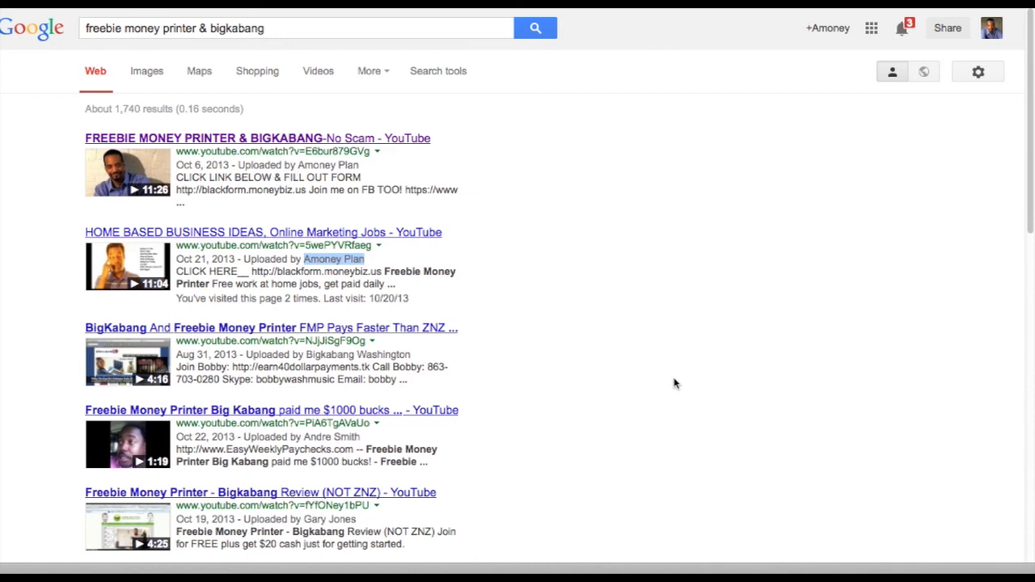
{"action": "mouse_move", "coordinate": [673, 372]}
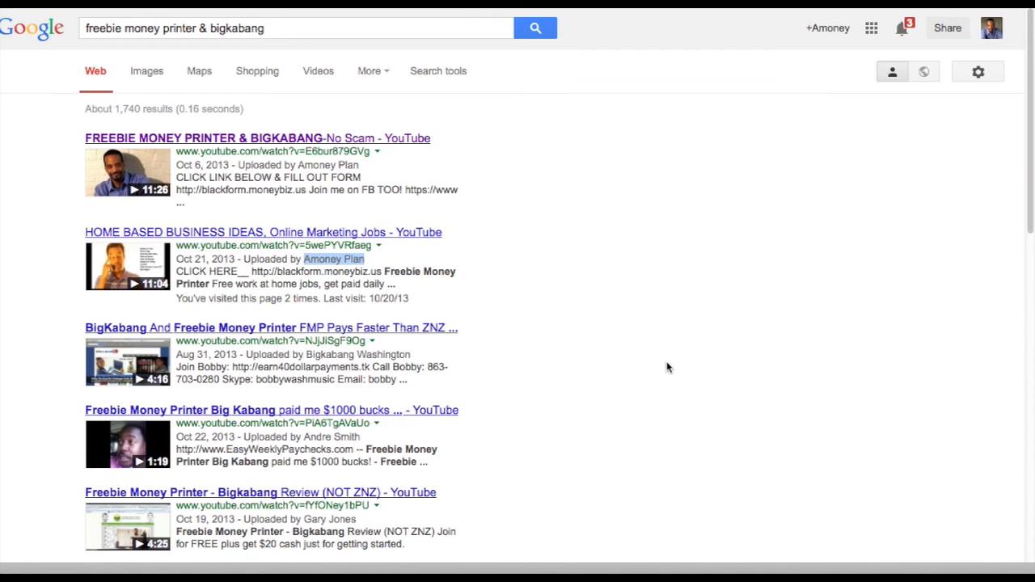
{"action": "mouse_move", "coordinate": [709, 283]}
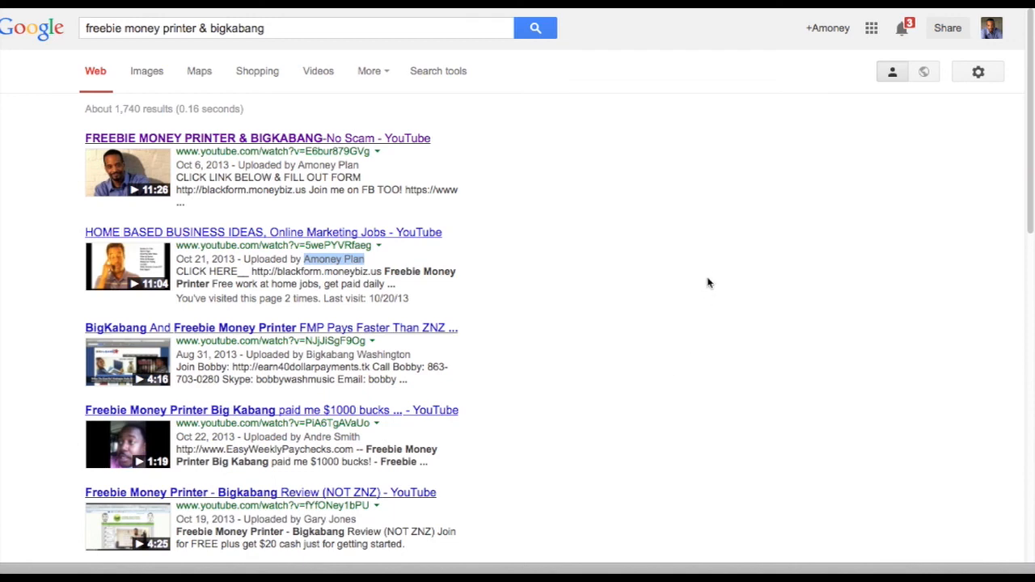